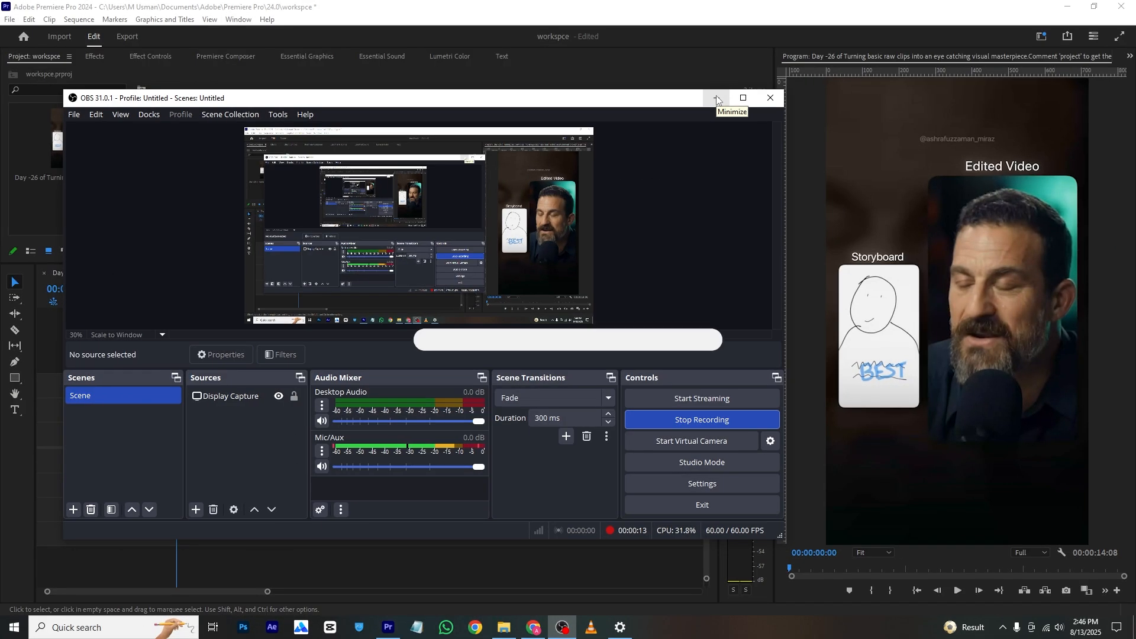
Minimize the OBS Studio window so the Premiere Pro project is visible.
click(716, 98)
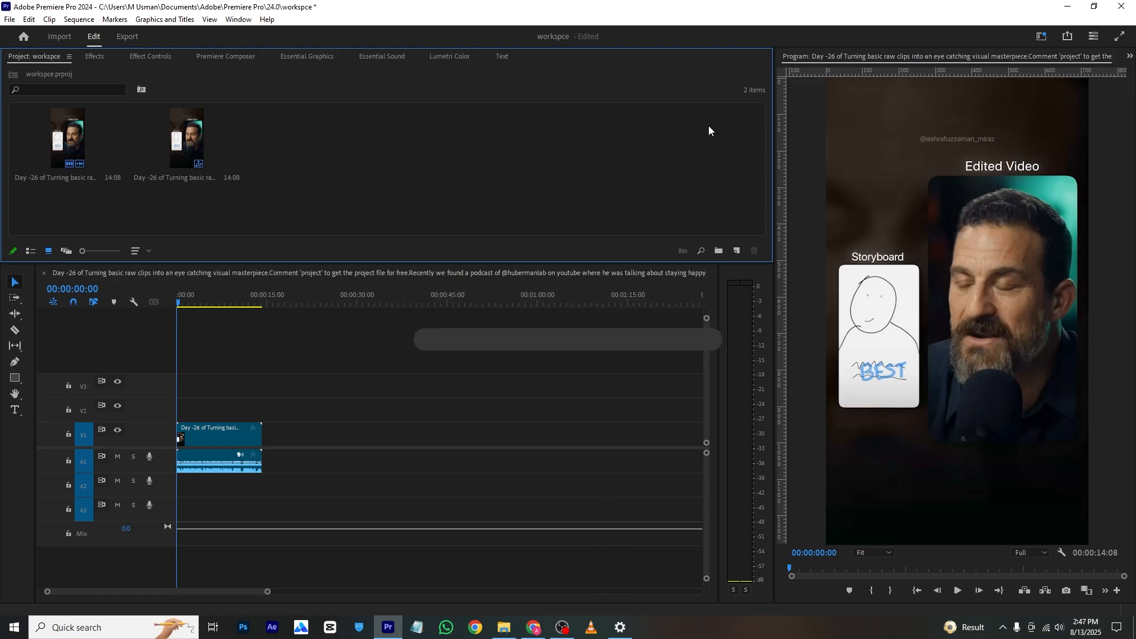
Switch Premiere Pro to the All Panels workspace from the Window menu.
click(238, 19)
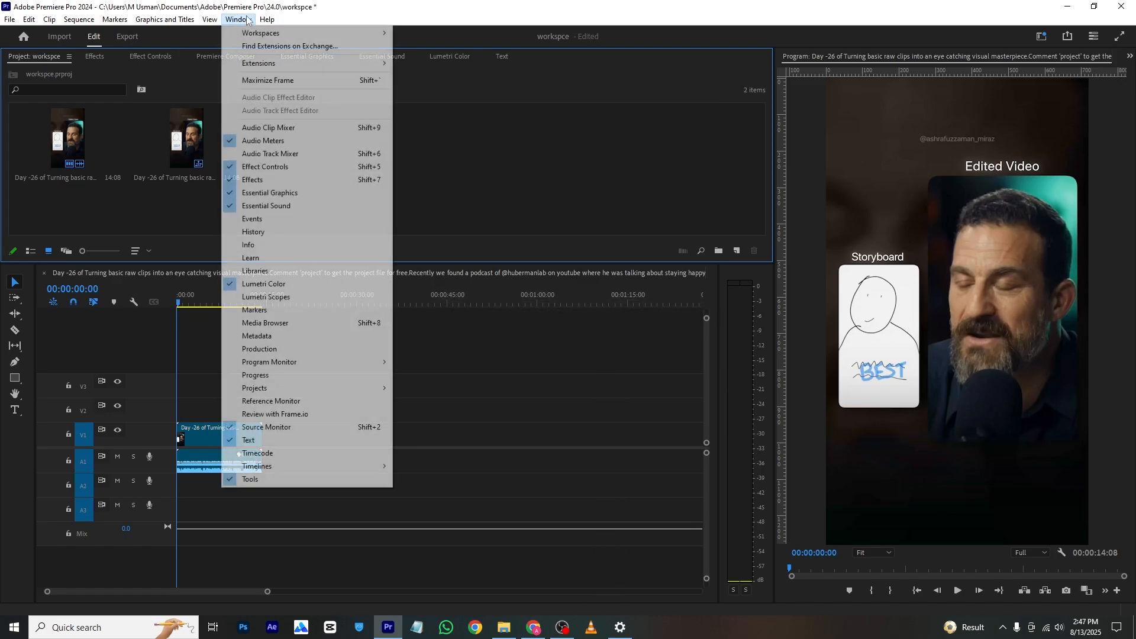
mouse_move(261, 33)
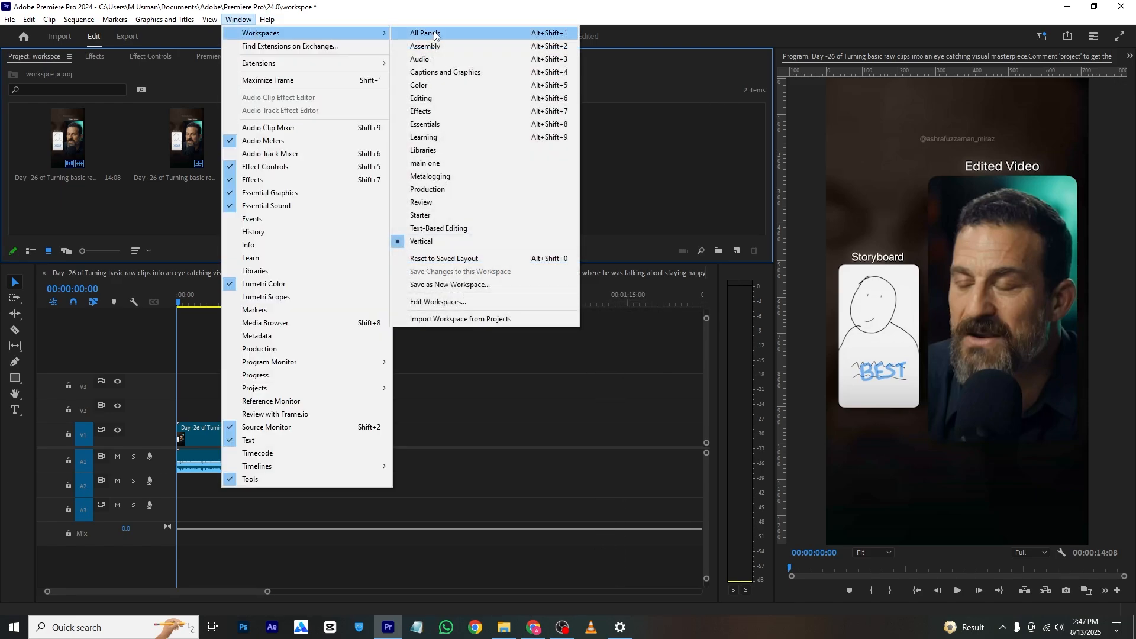
click(424, 33)
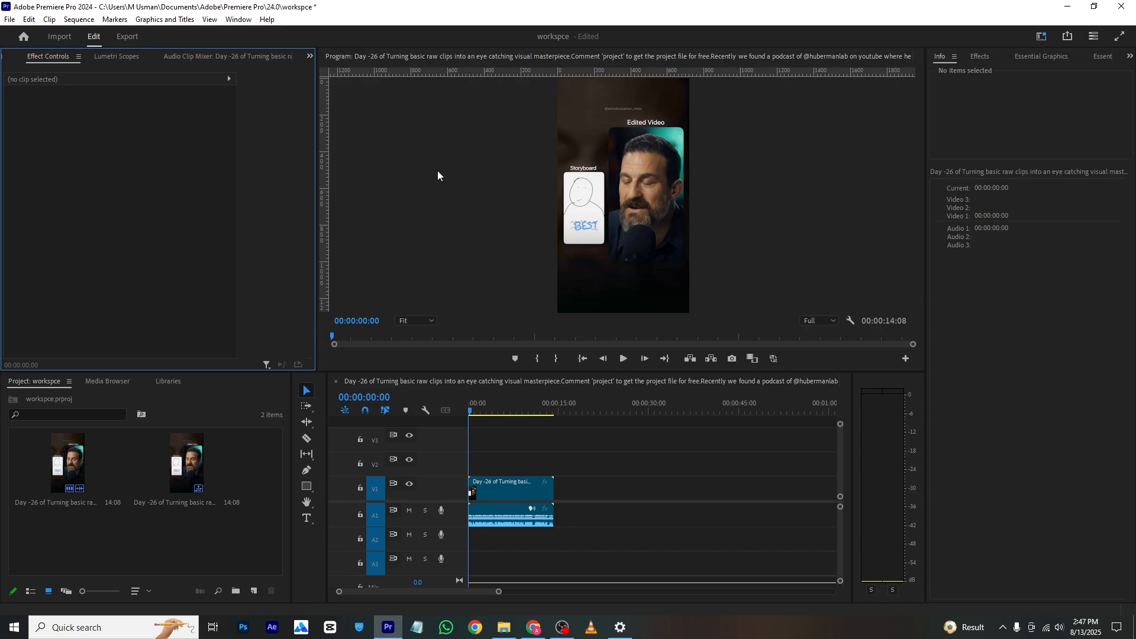
mouse_move(951, 109)
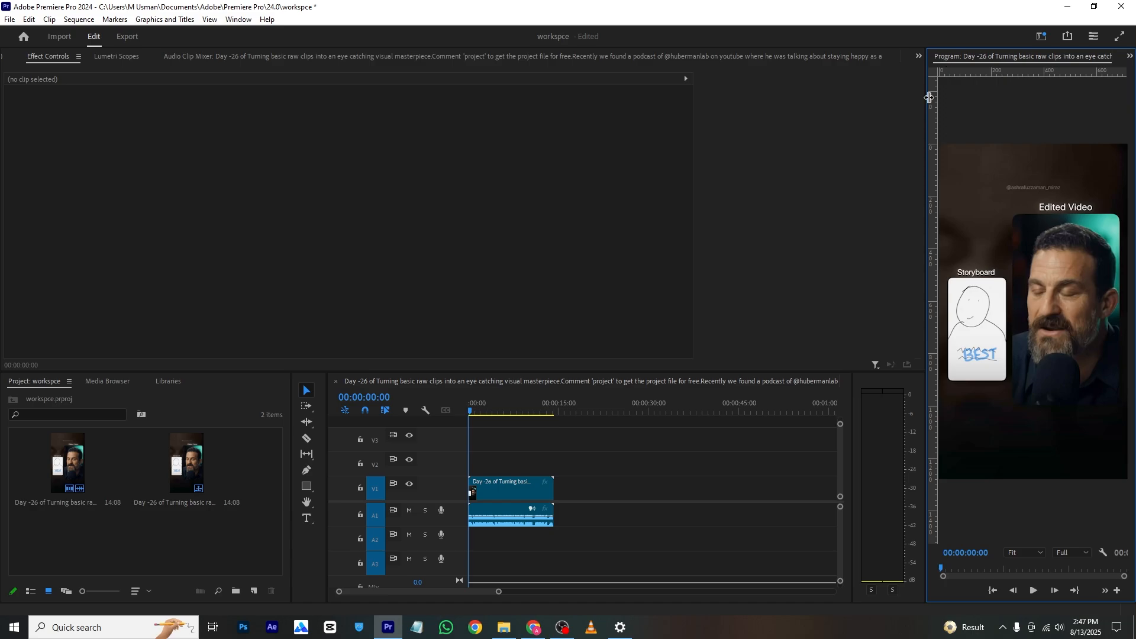
mouse_move(926, 197)
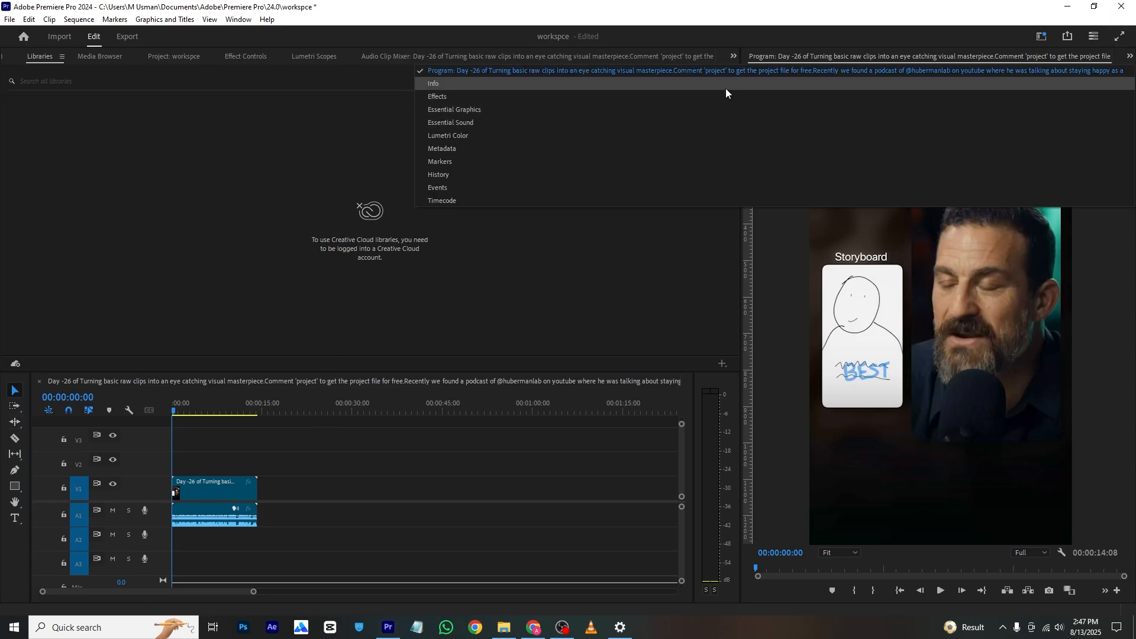
Close the other panels grouped with Info, leaving the tall Program Monitor column.
click(433, 83)
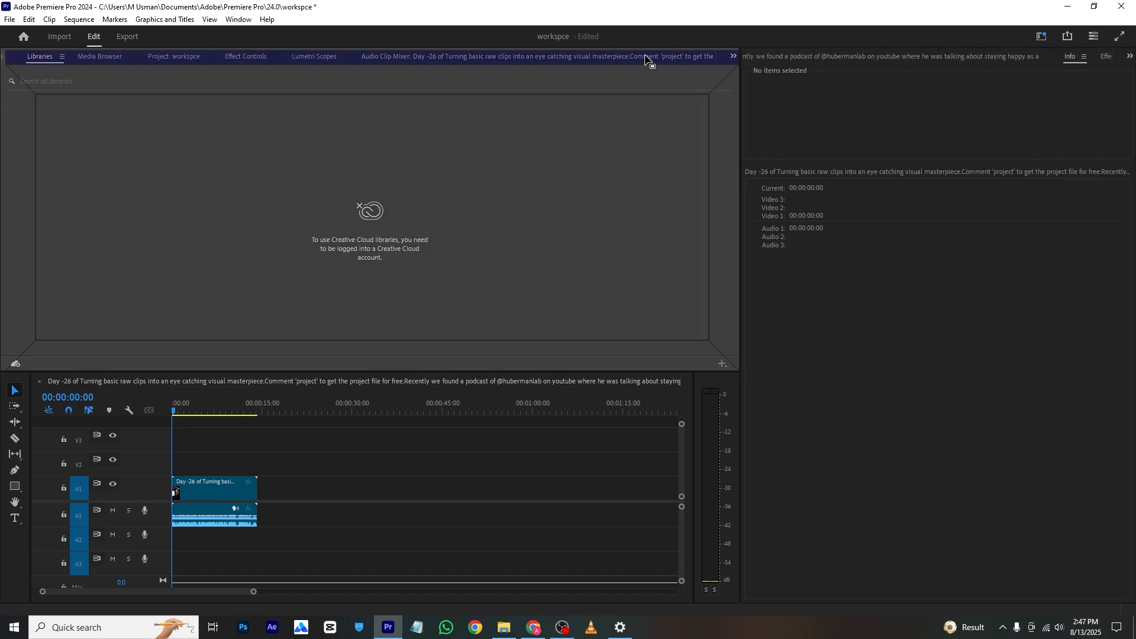
click(406, 56)
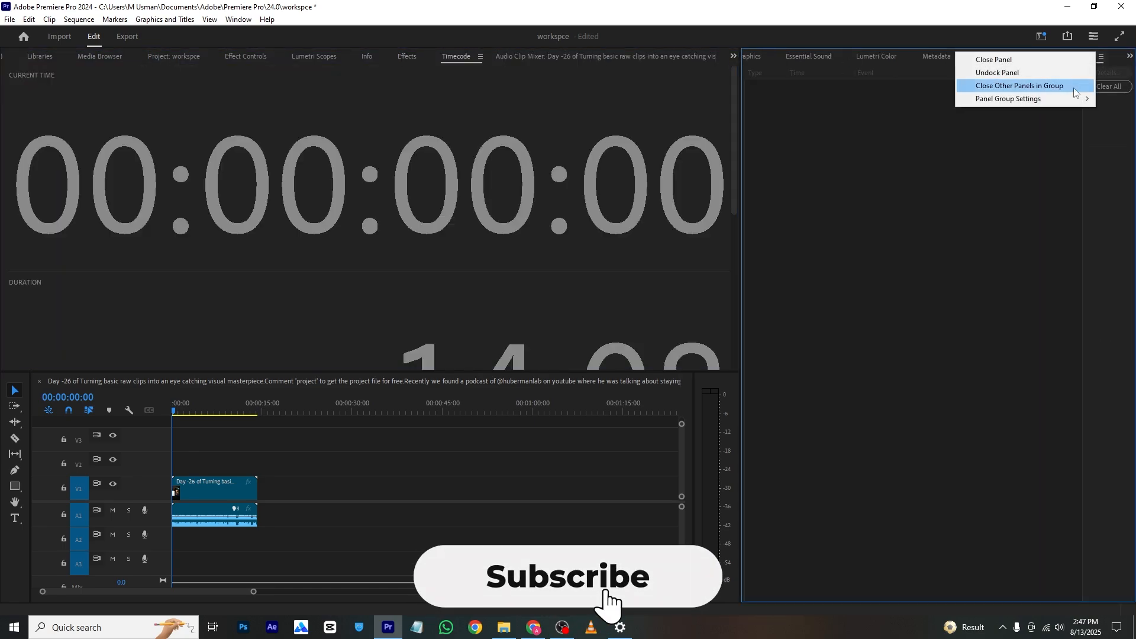
click(1020, 85)
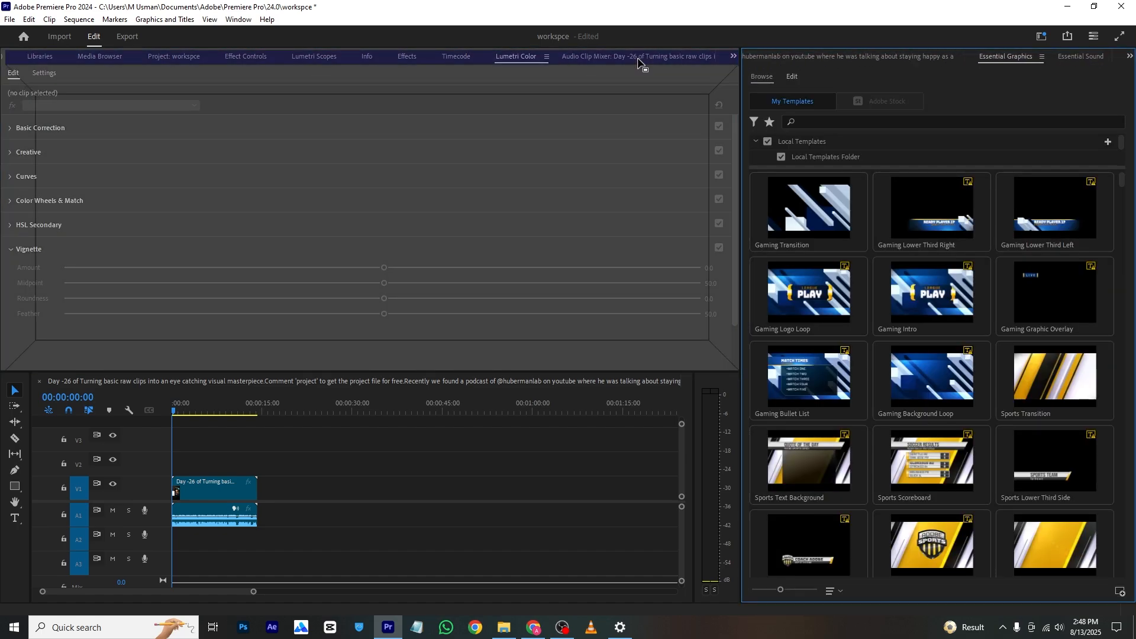
Close the unneeded Timecode and Media Browser panels from their panel menus.
click(592, 55)
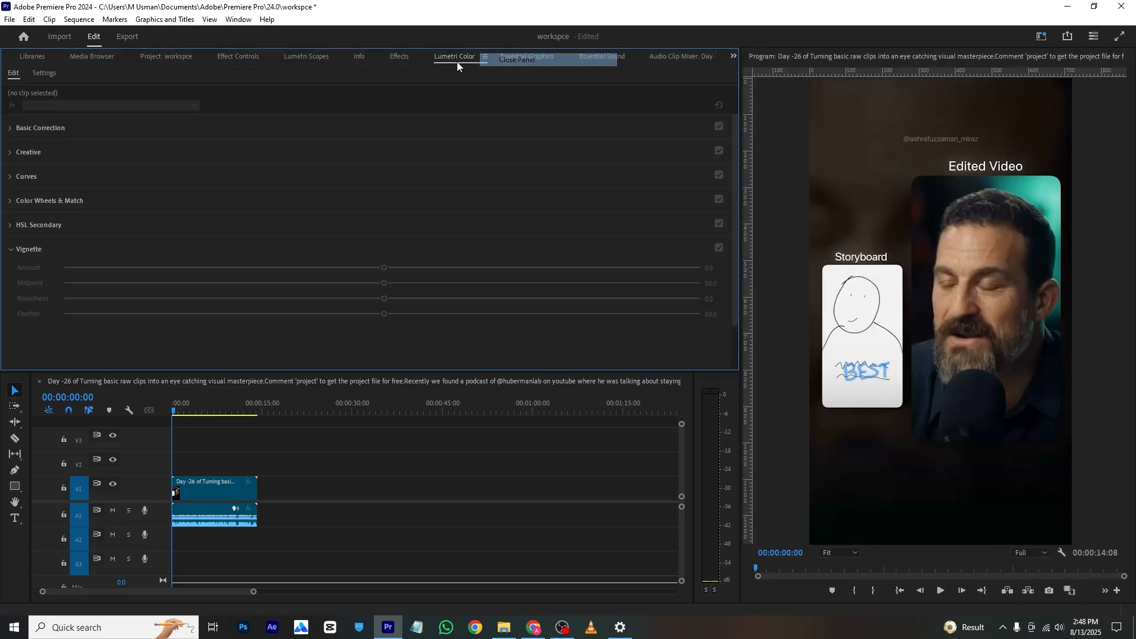
click(374, 57)
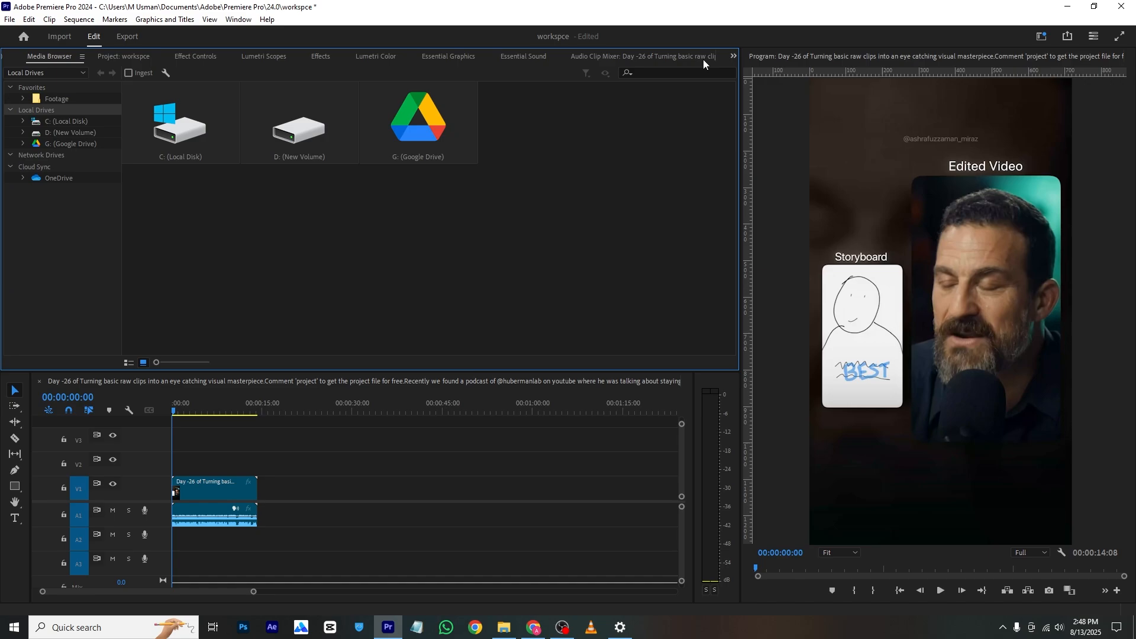
click(81, 56)
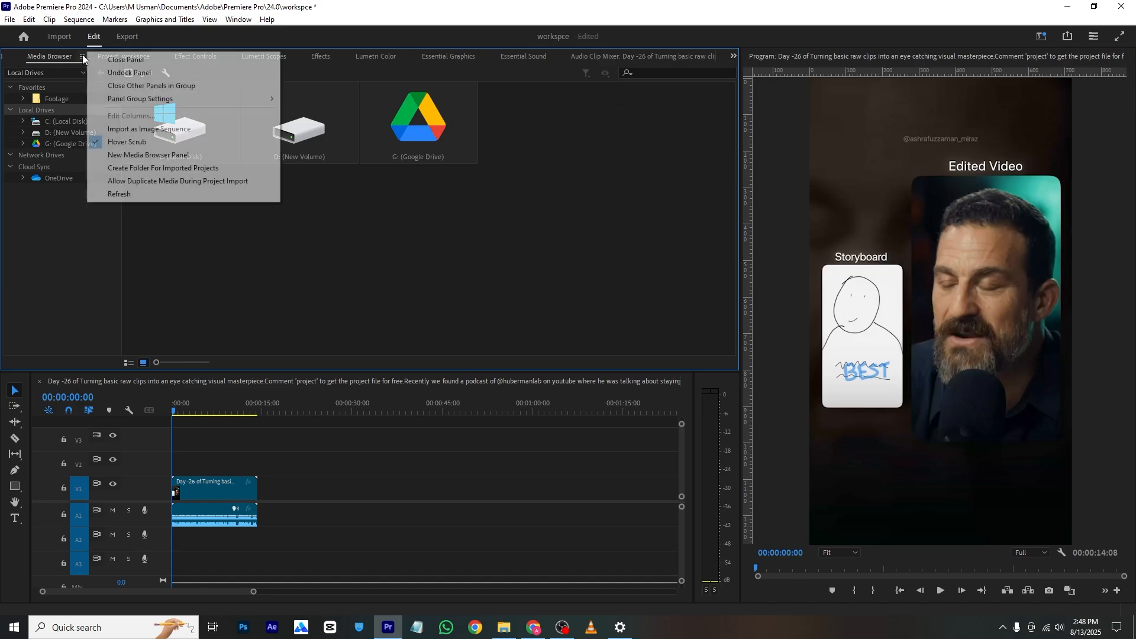
click(124, 59)
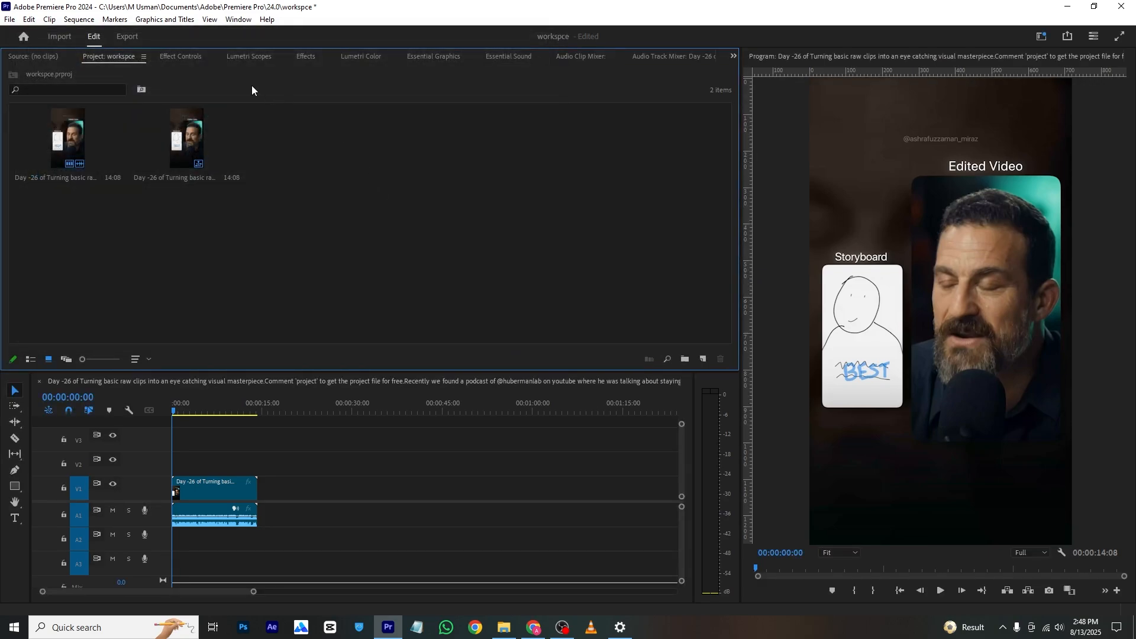
Close the audio mixer and Frame.io panels so the group ends with the Text panel.
click(248, 57)
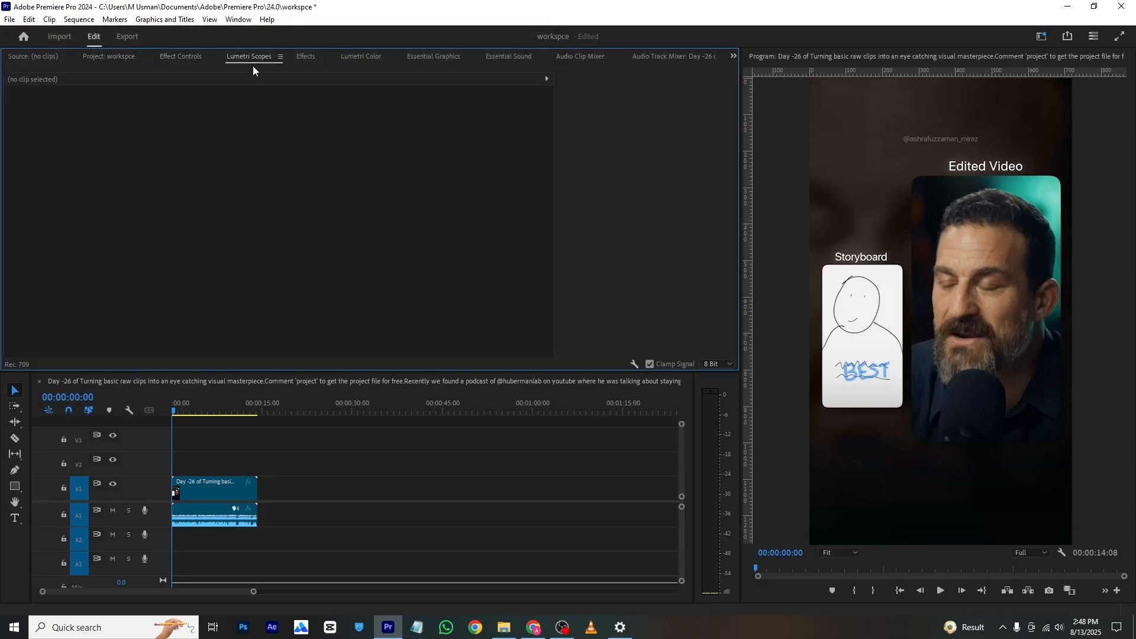
click(305, 57)
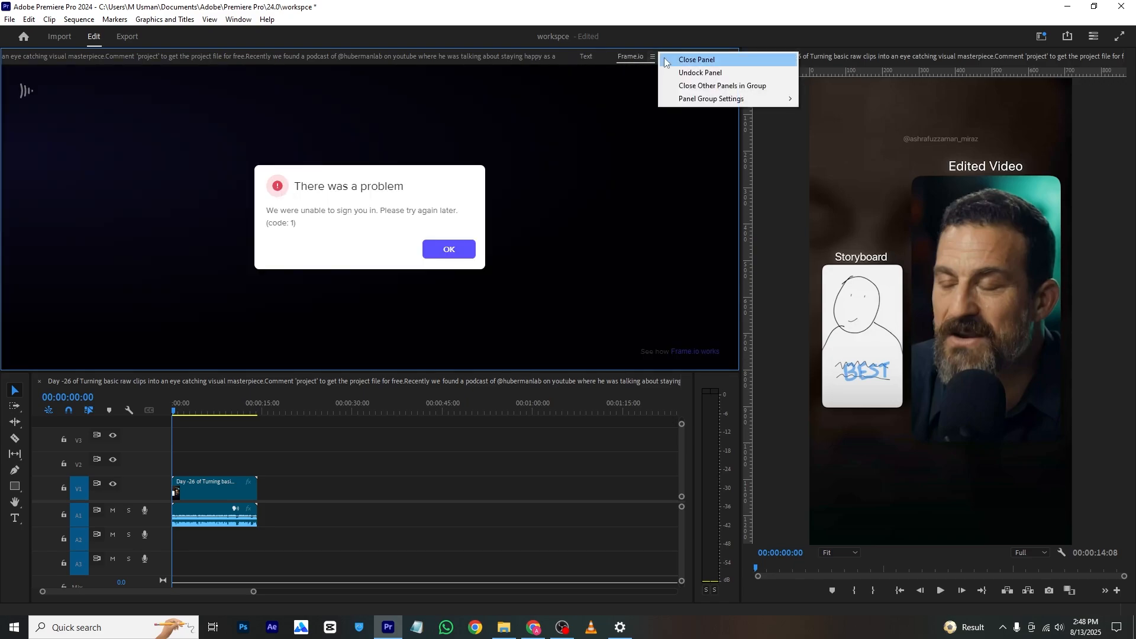
click(696, 59)
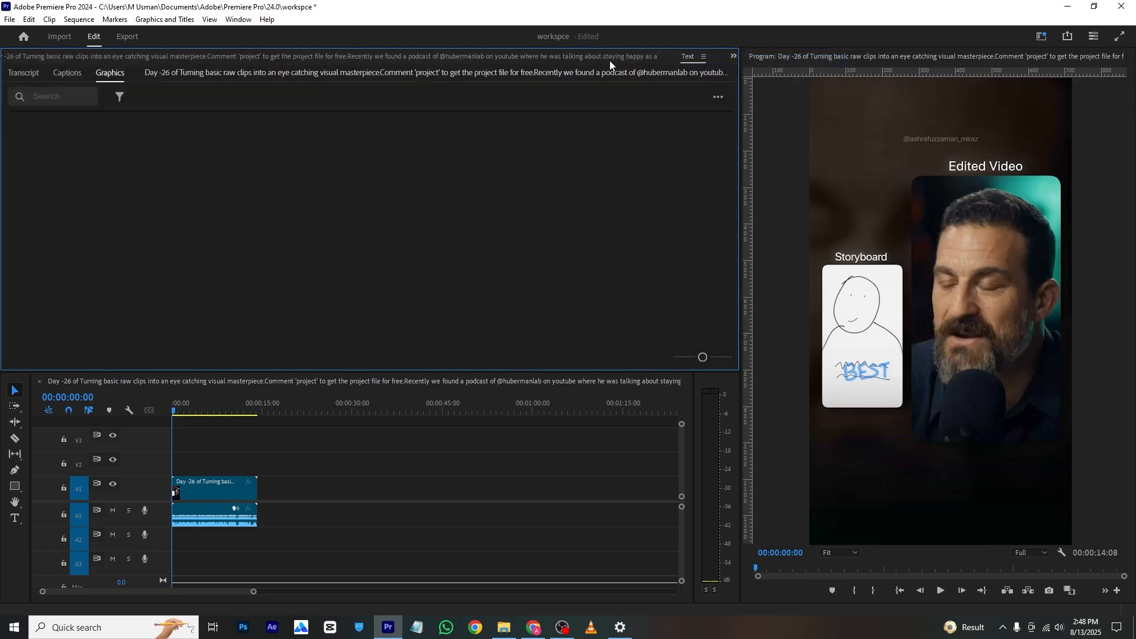
click(733, 57)
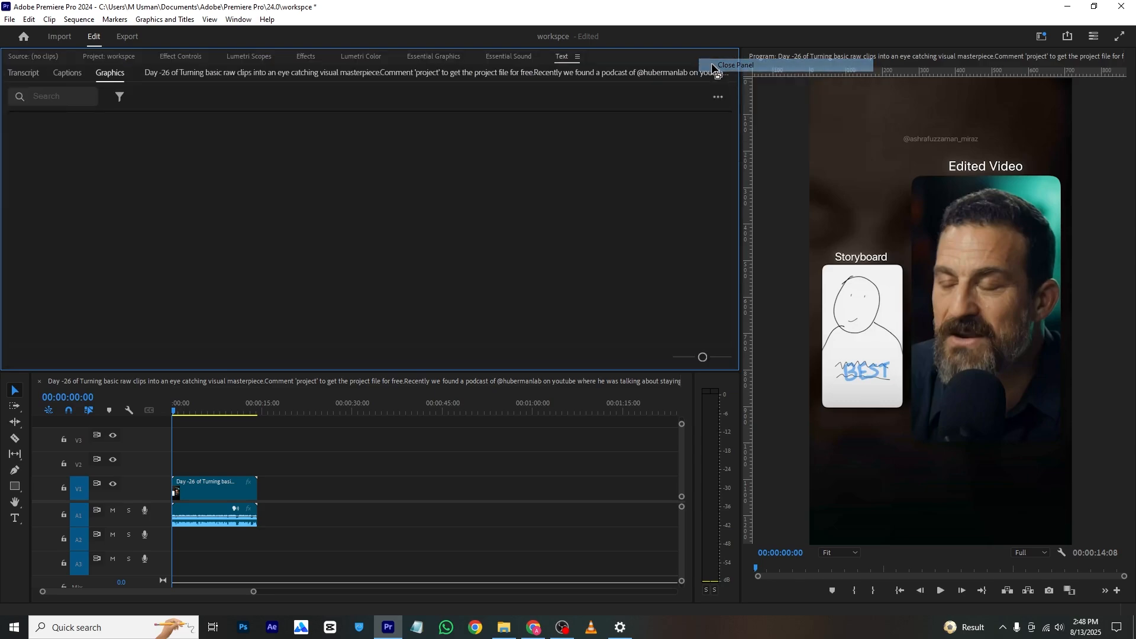
mouse_move(518, 166)
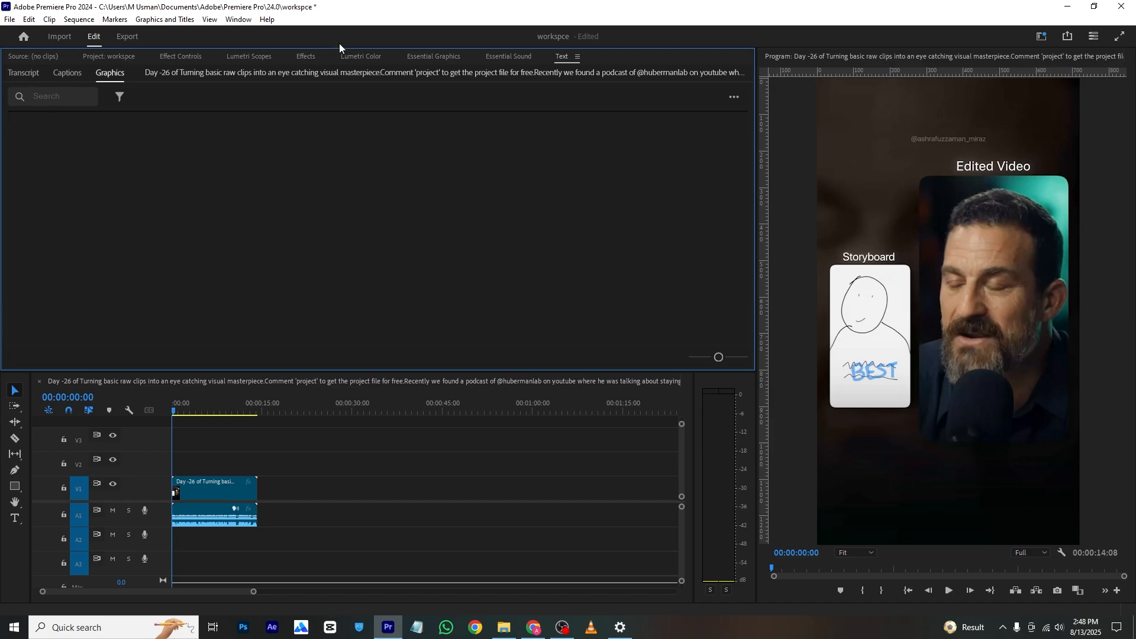
Save the current layout as a new workspace named 'reel size'.
click(267, 19)
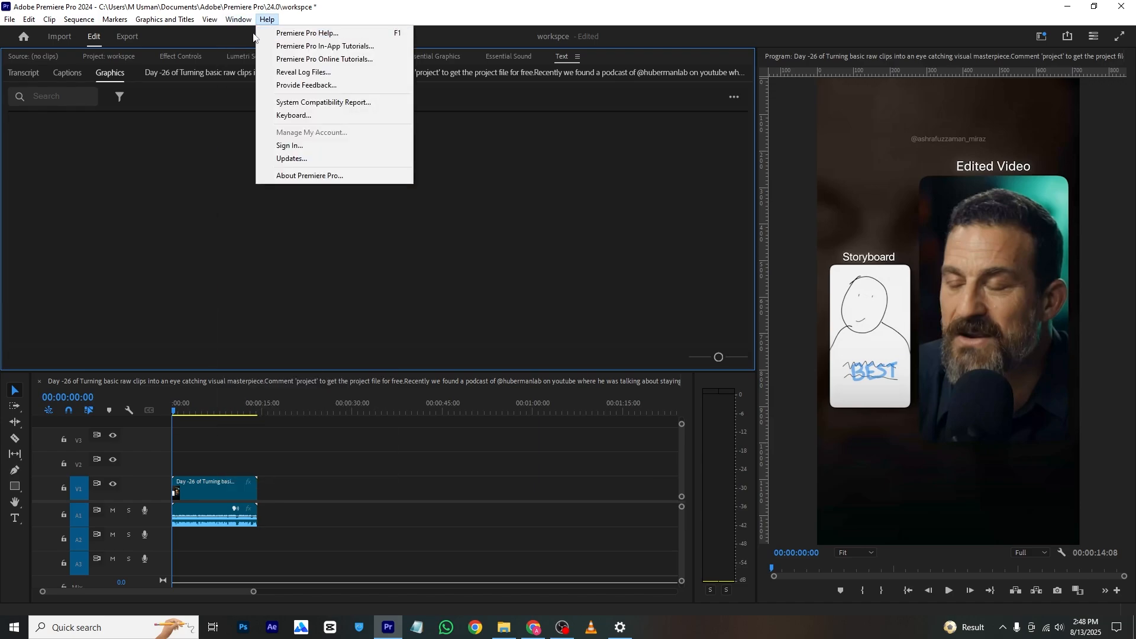
click(238, 19)
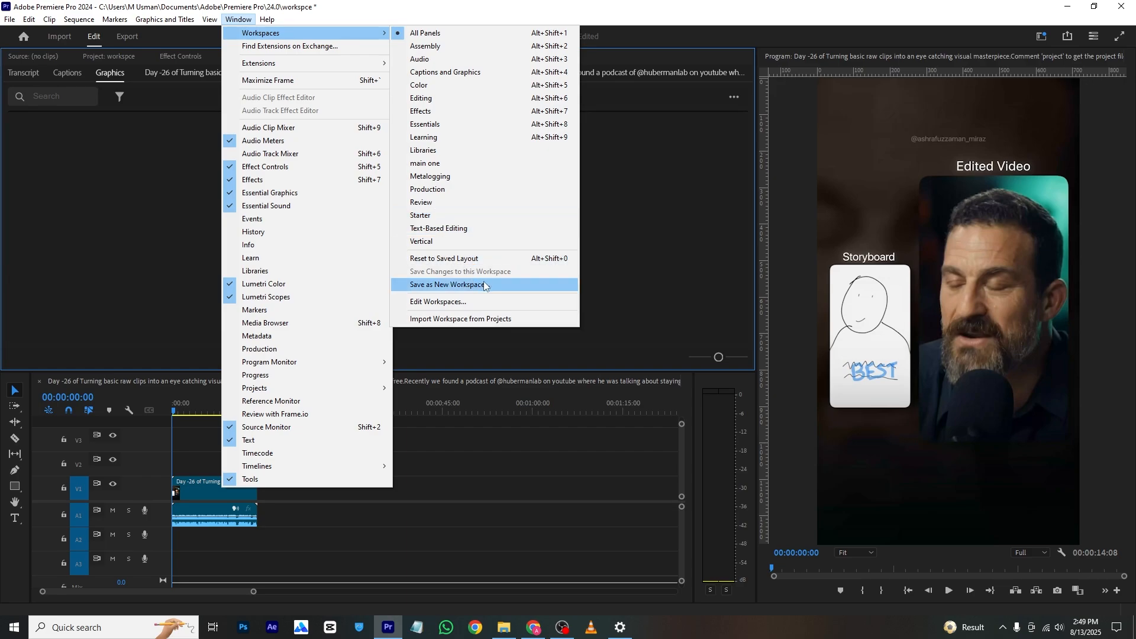
click(446, 284)
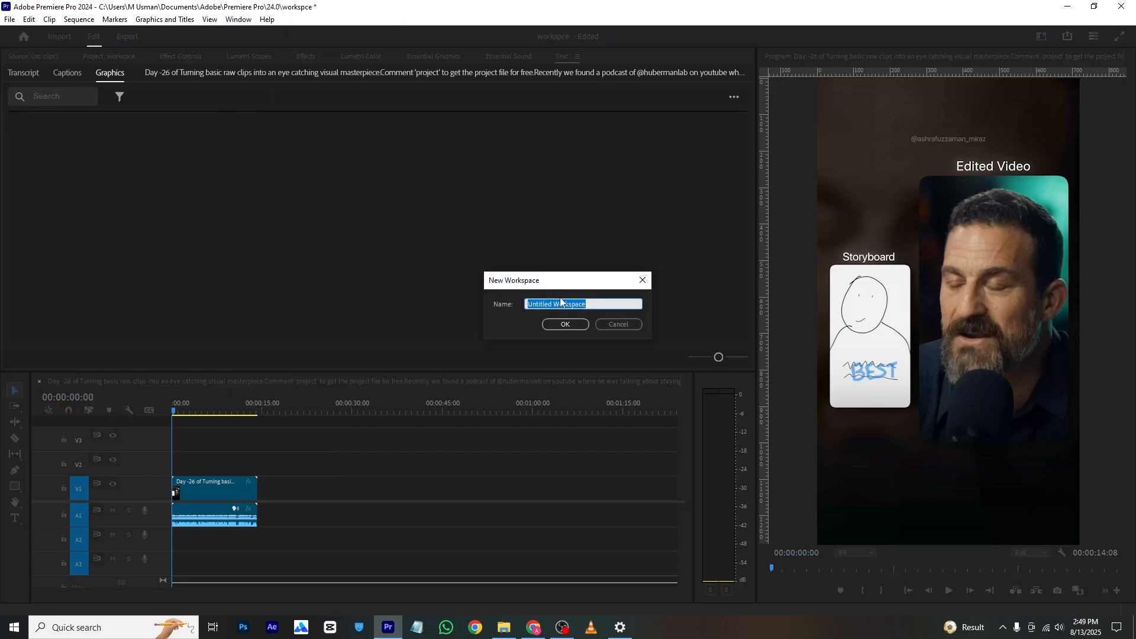
text(reel)
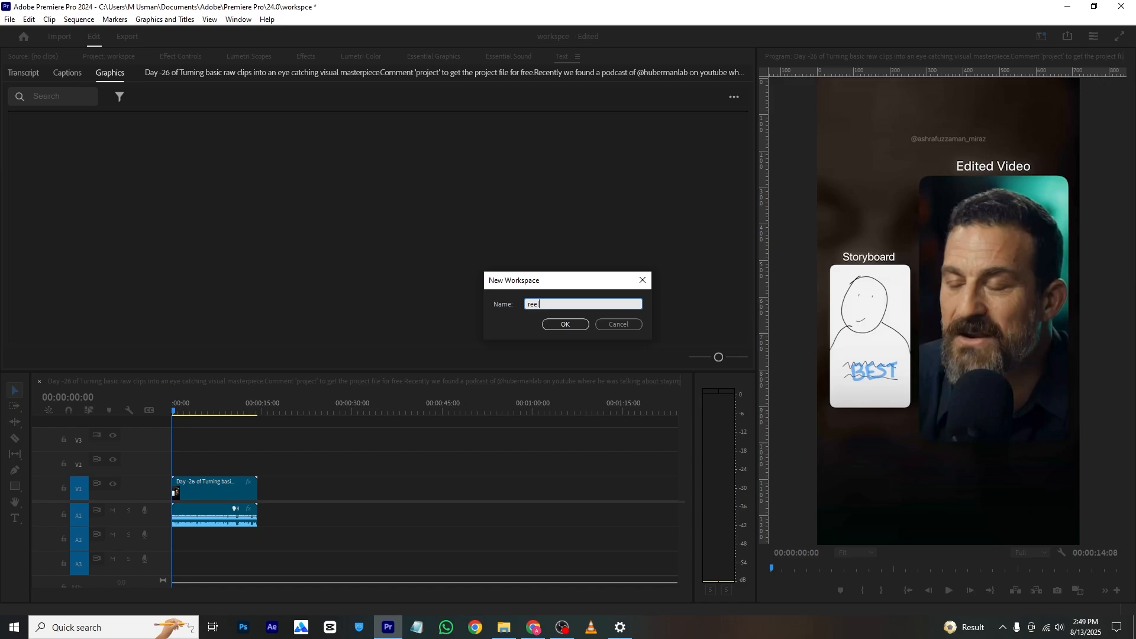
click(238, 19)
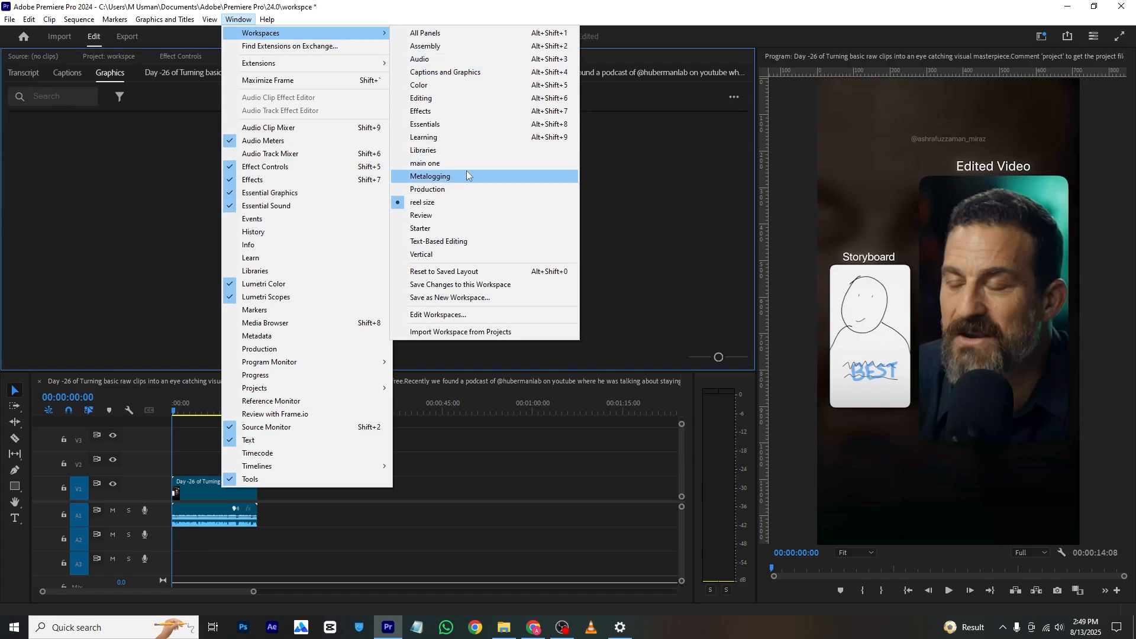
mouse_move(419, 86)
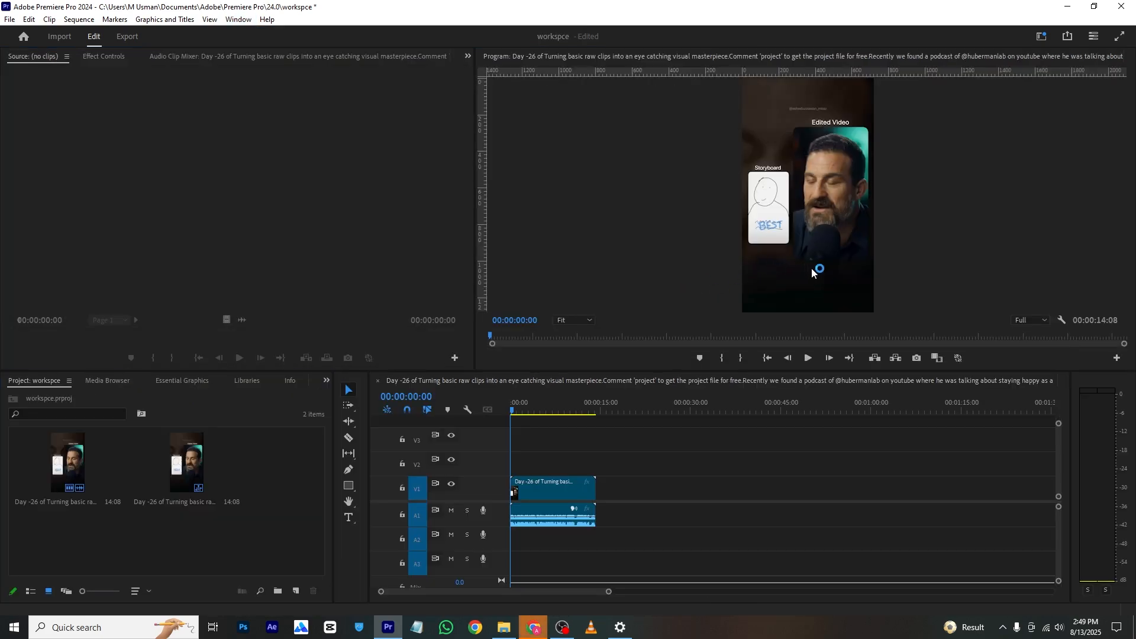
click(238, 19)
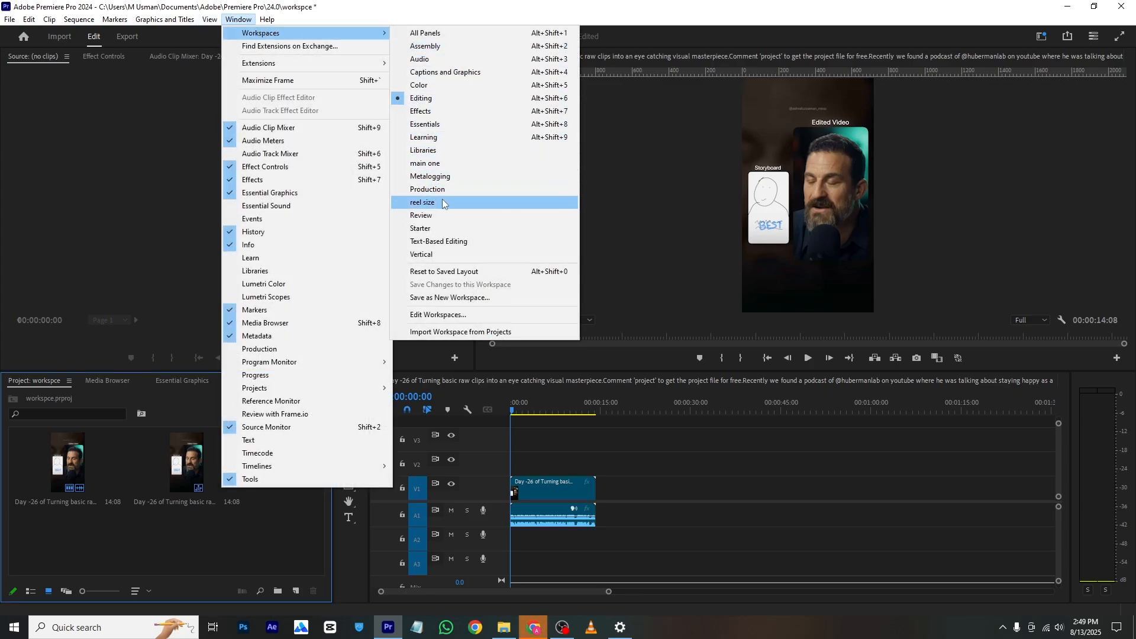
click(422, 202)
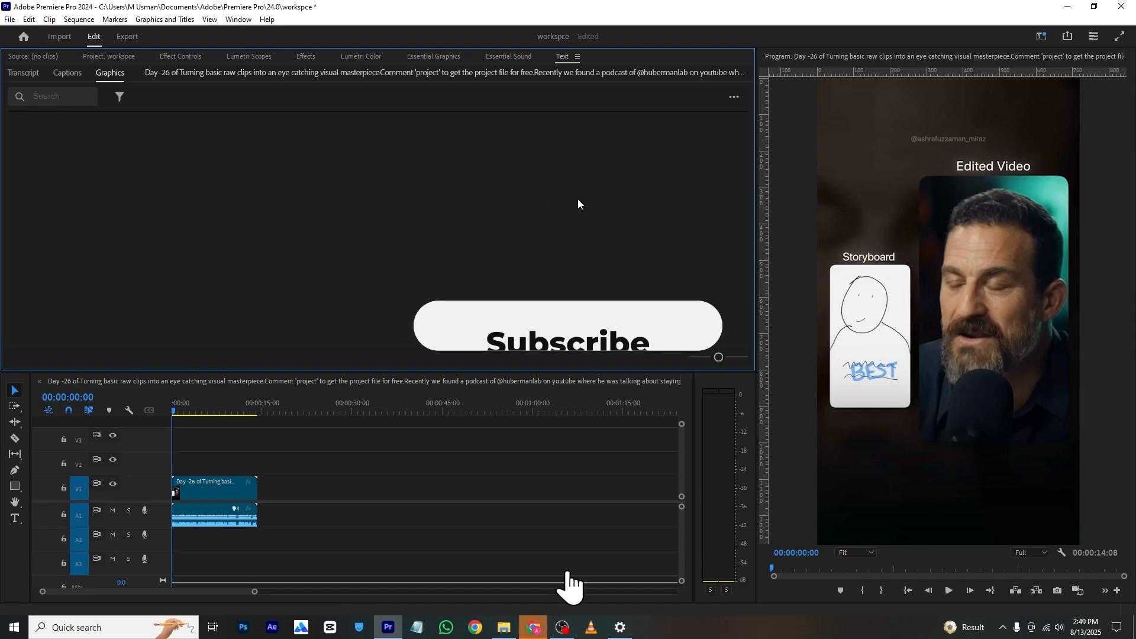
click(567, 326)
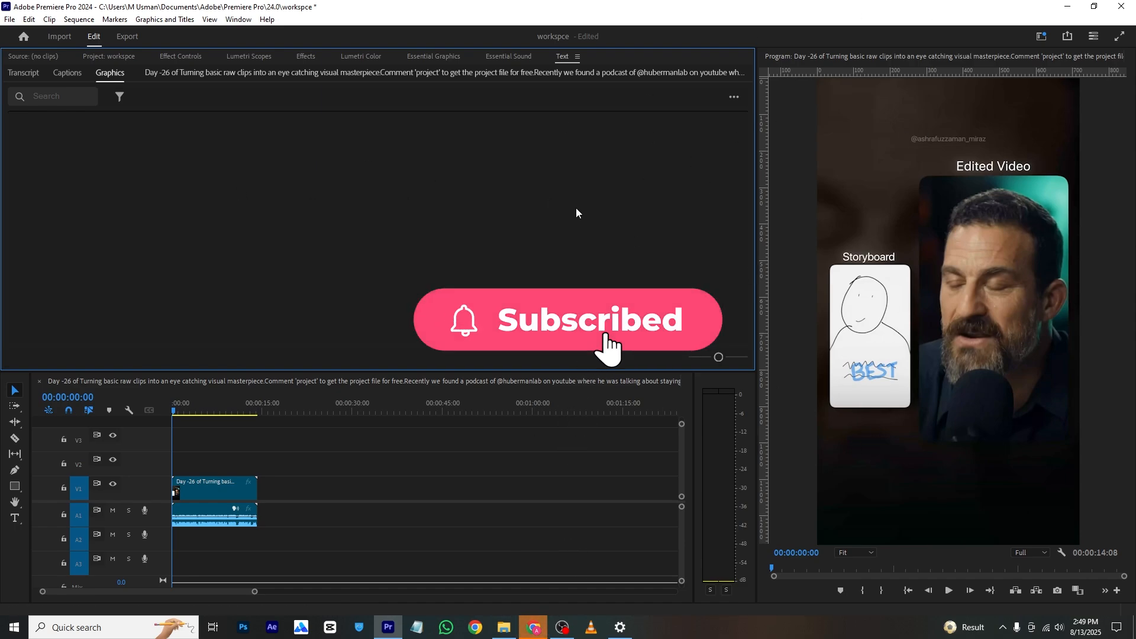